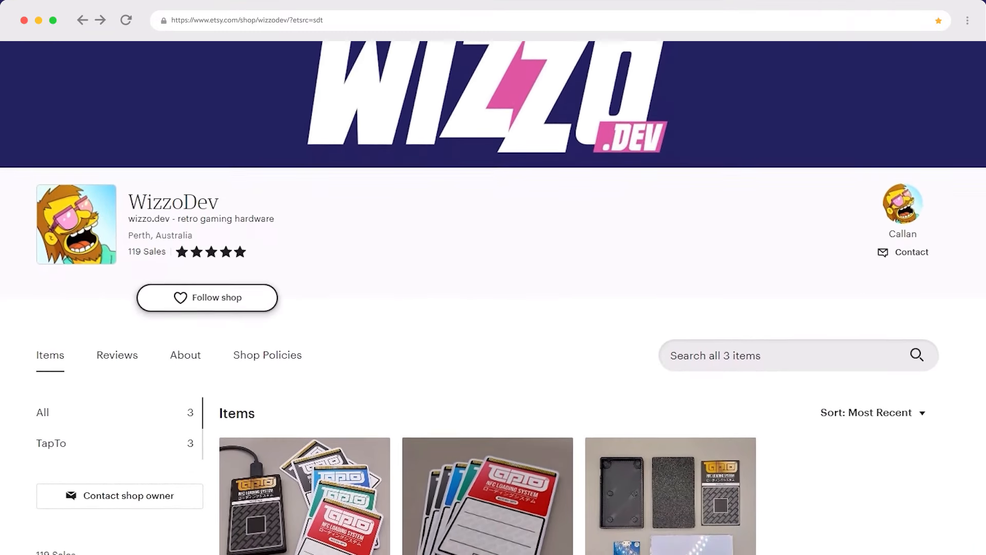
scroll("down", 3)
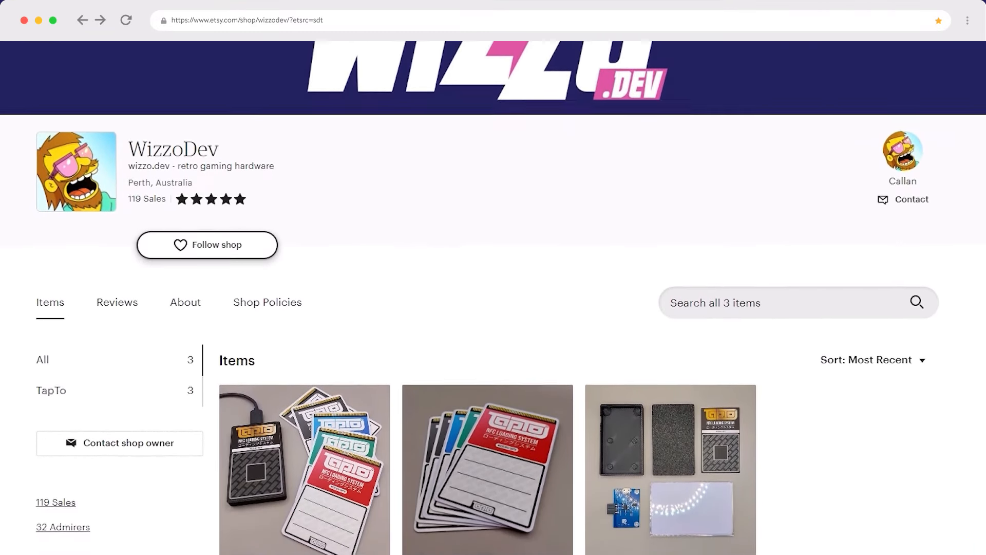
scroll("down", 3)
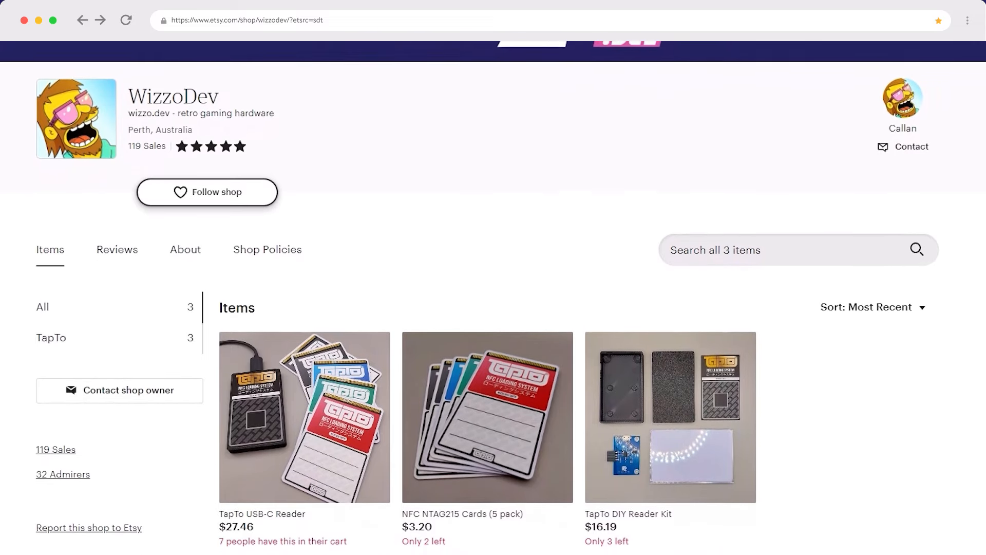
scroll("down", 3)
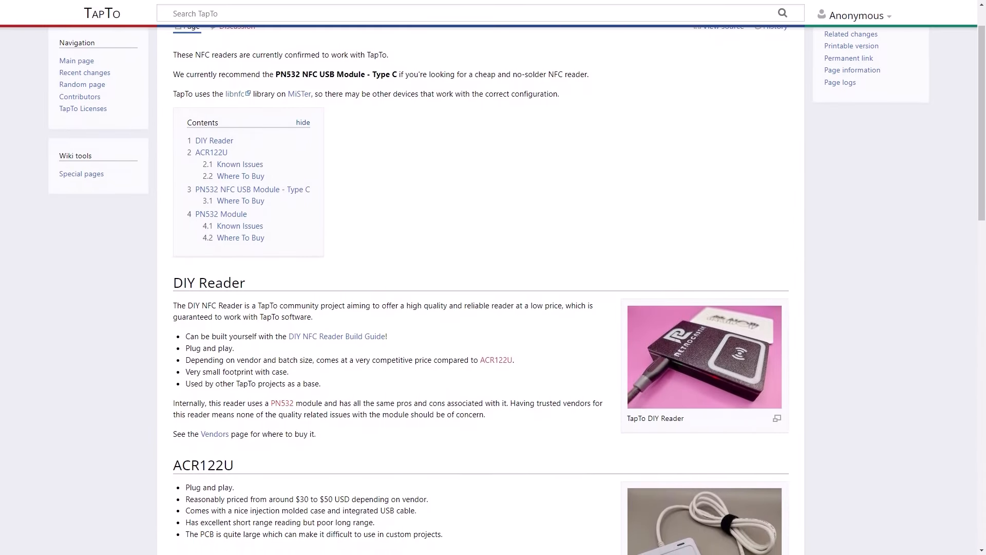
scroll("down", 3)
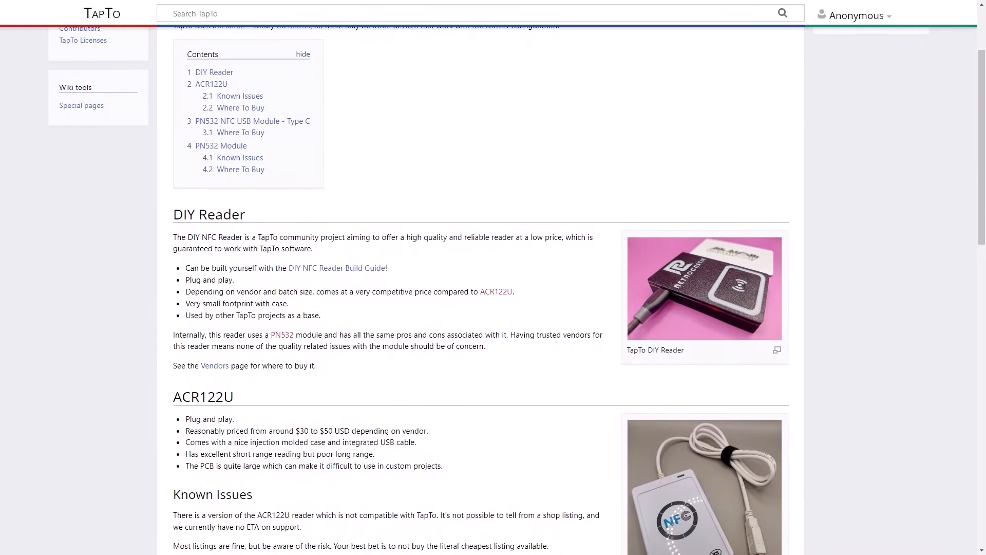
scroll("down", 3)
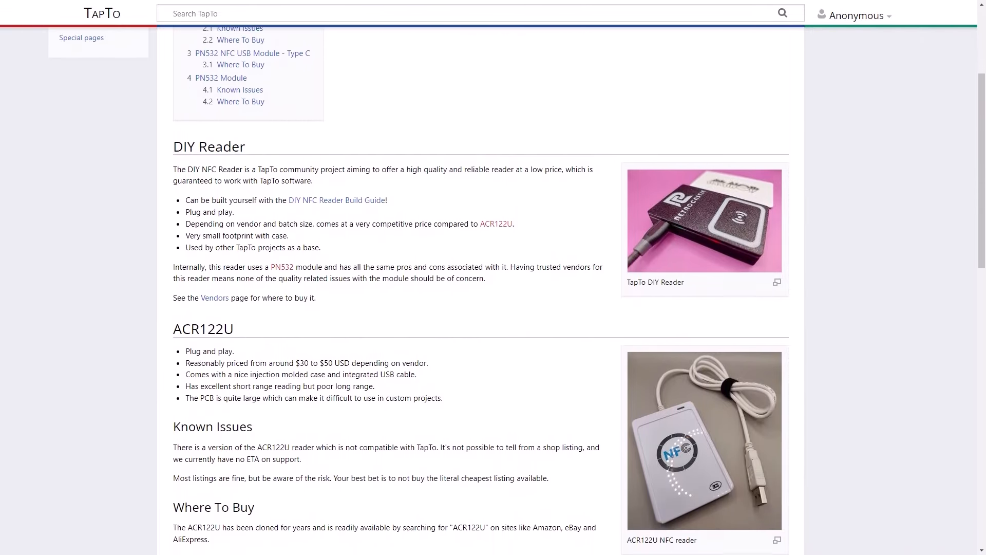